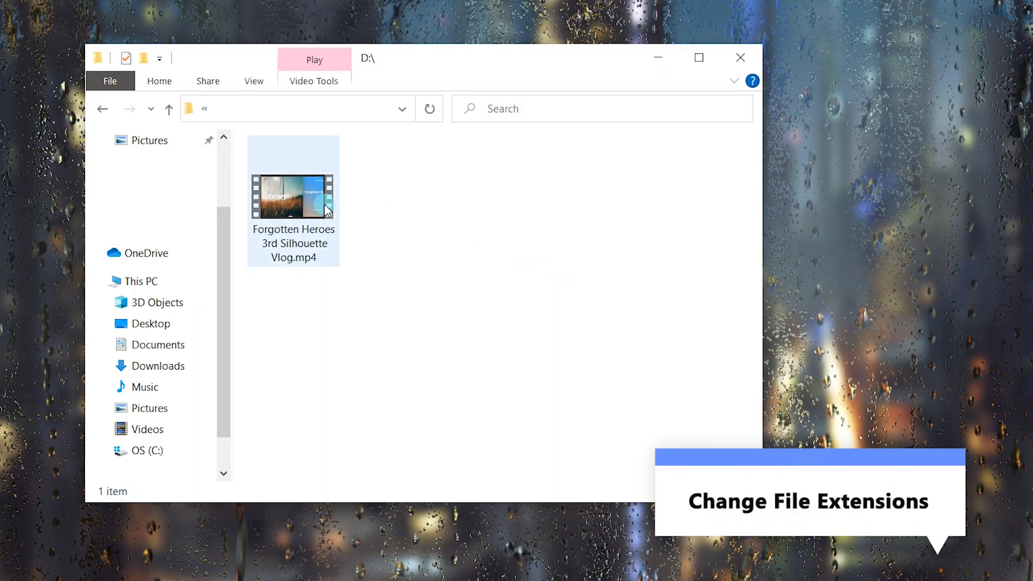
Rename the vlog video from .mp4 to .mp3 and accept the extension warning
right_click(292, 194)
type("3")
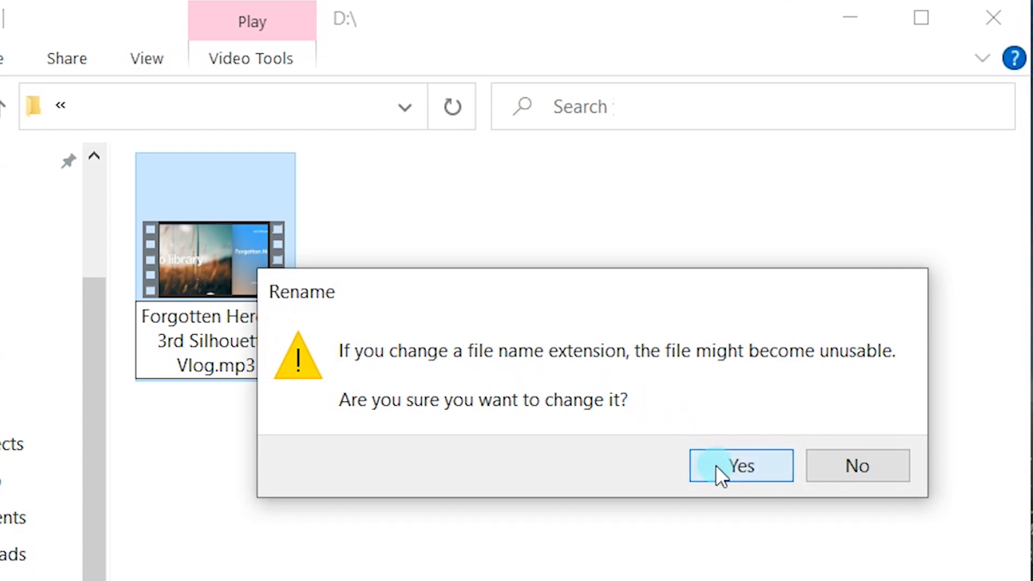
left_click(740, 465)
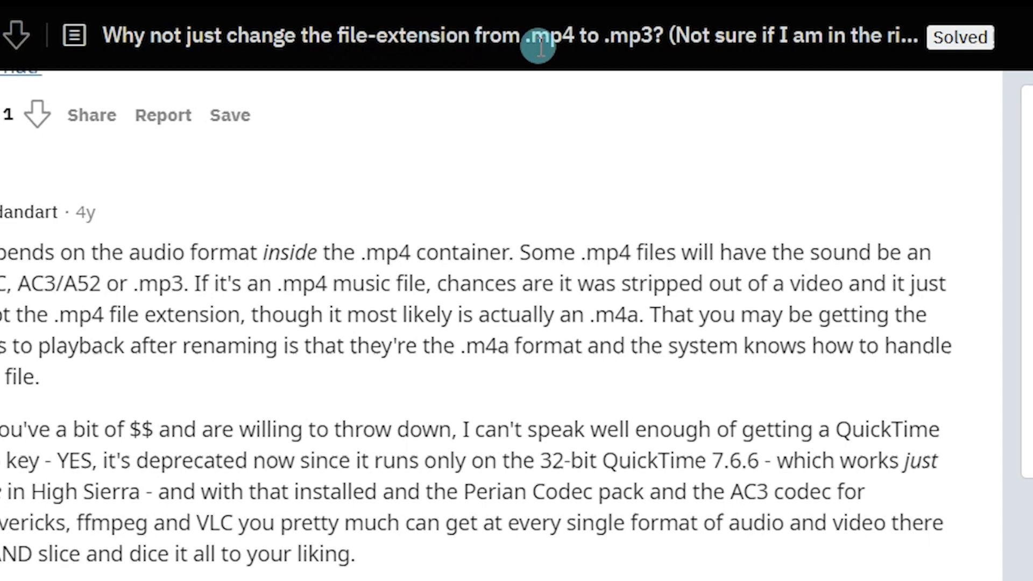
mouse_move(685, 86)
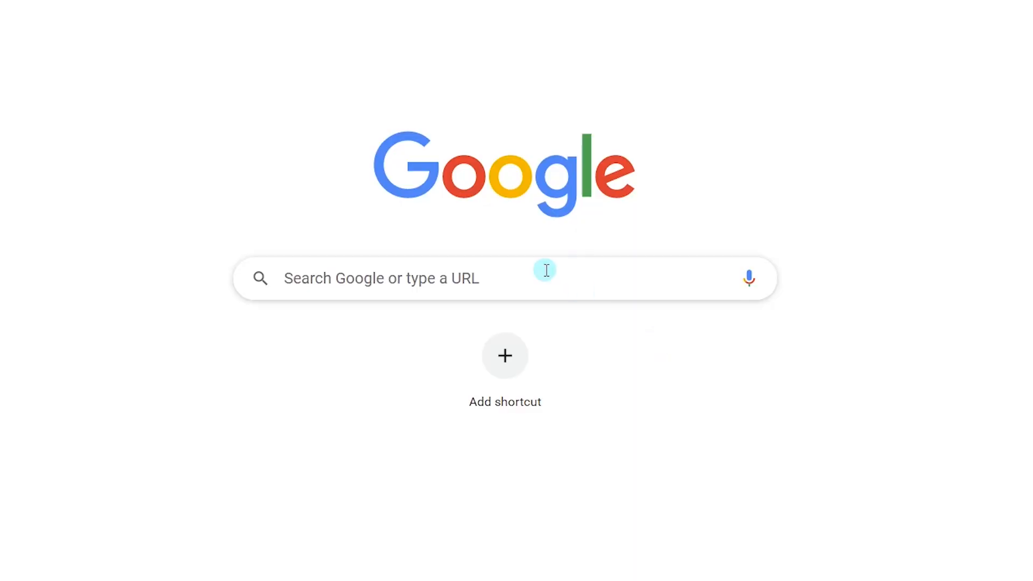
Search Google for 'FilmForth' and follow the FilmForth result to its store page
type("Film")
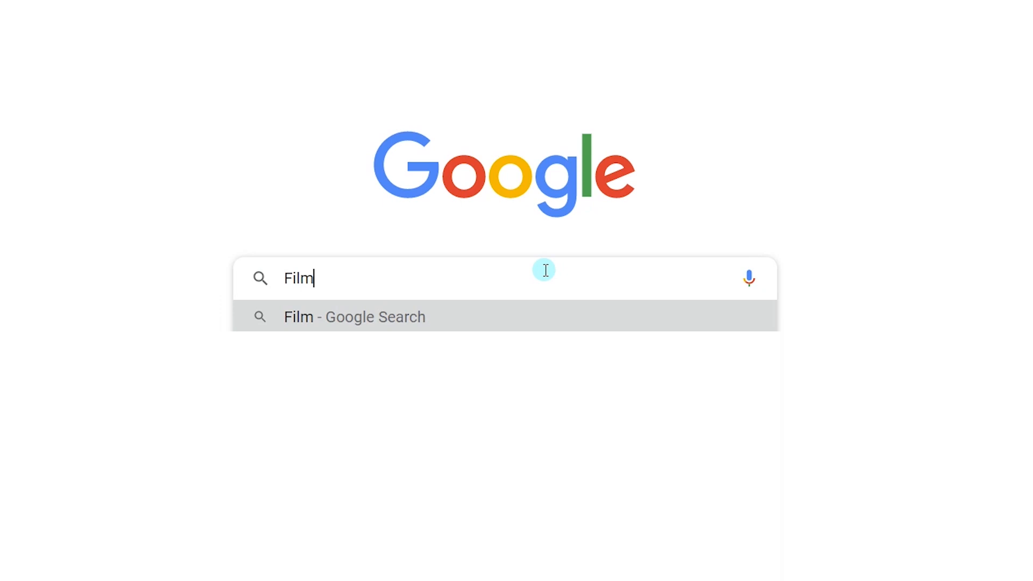
type("Forth")
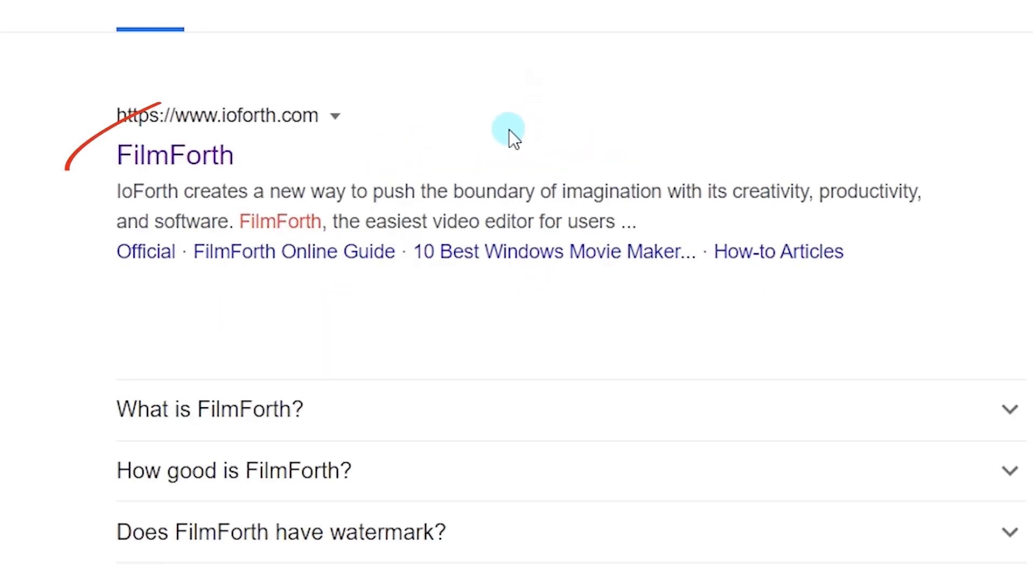
left_click(176, 155)
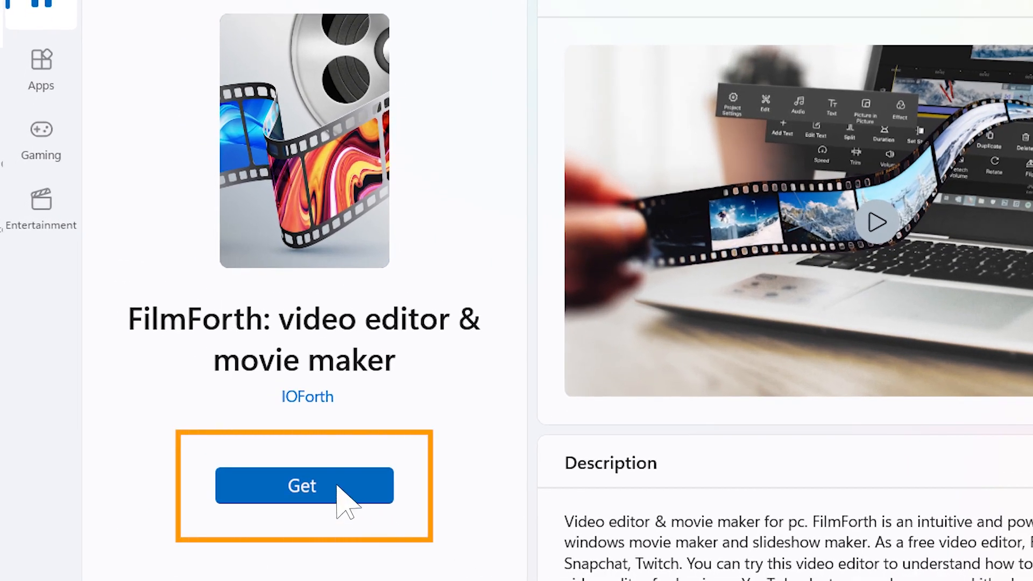
Get FilmForth from the store and start Extract MP3 on the vlog video
left_click(302, 485)
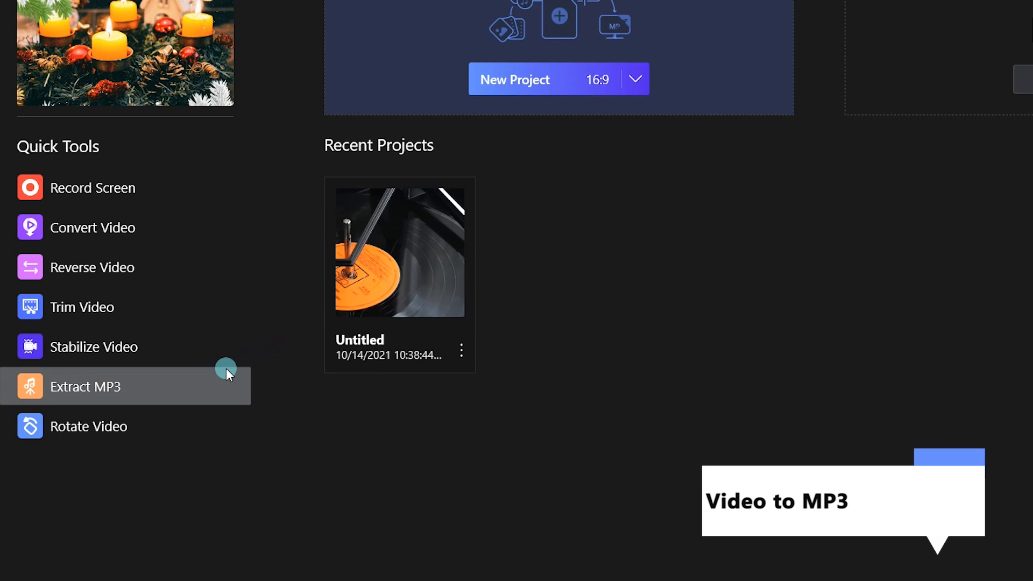
left_click(85, 387)
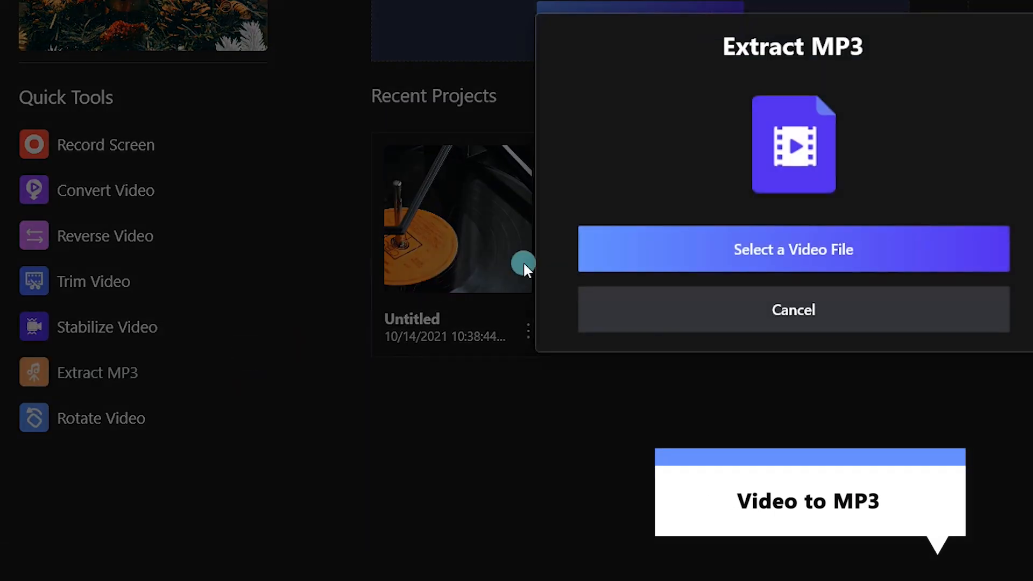
left_click(793, 249)
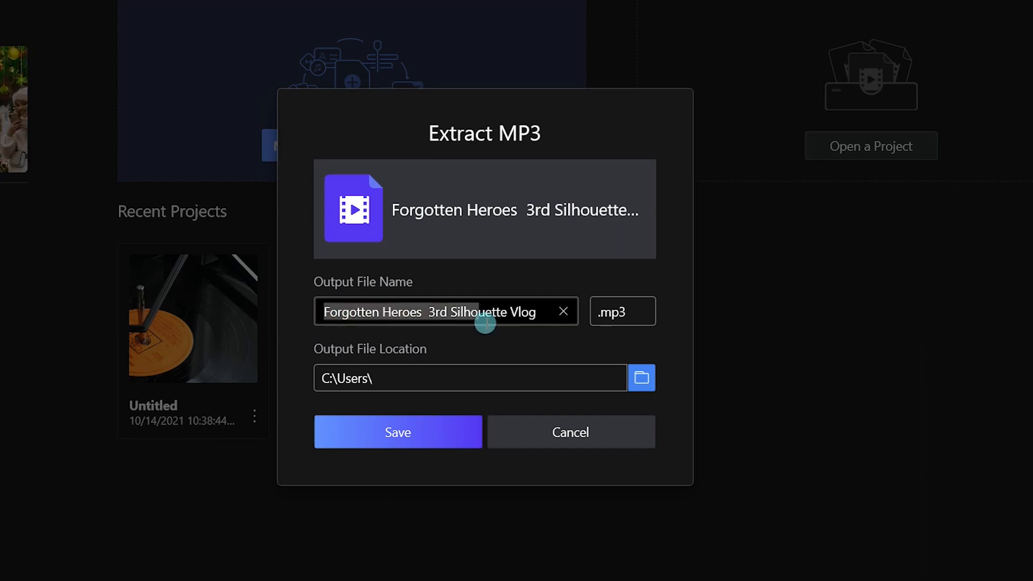
Name the output 'music', set the folder to Desktop and save the extracted MP3
type("mus")
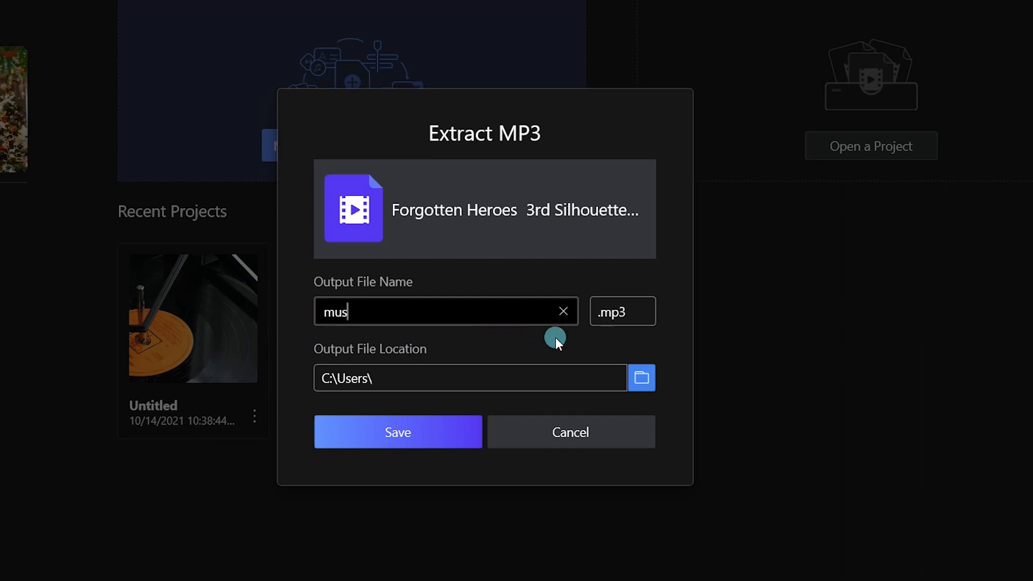
type("ic")
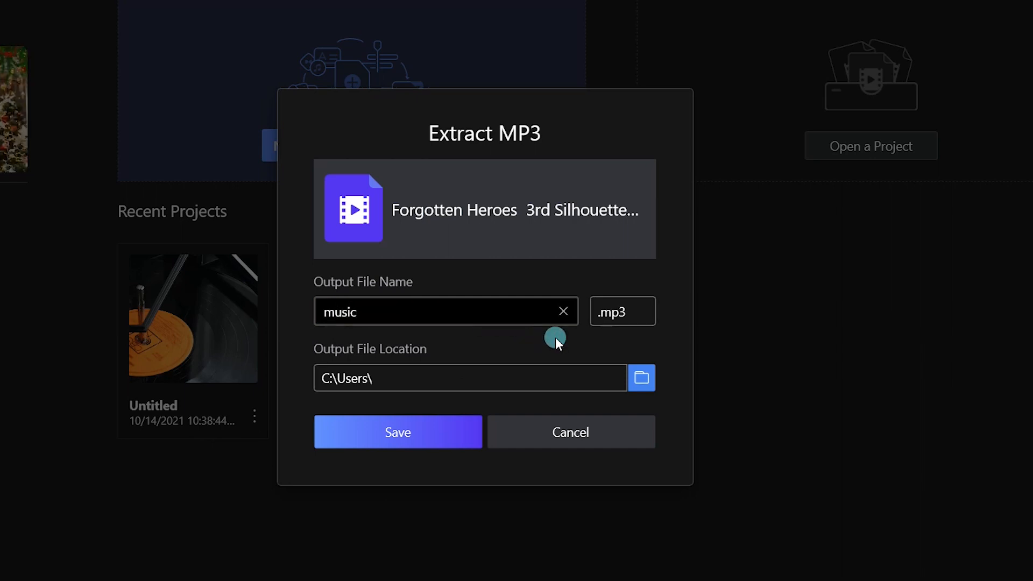
left_click(640, 377)
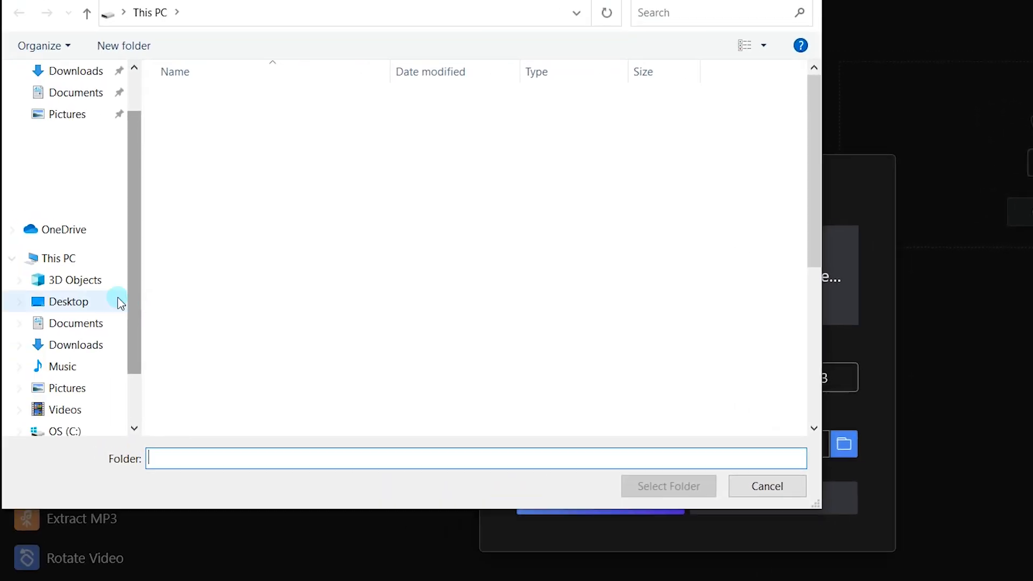
left_click(68, 302)
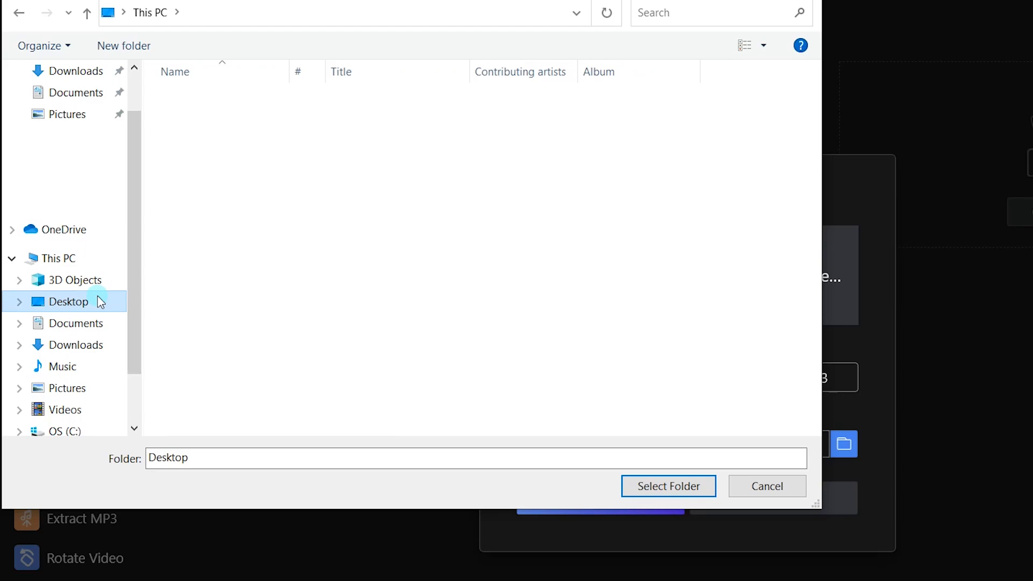
left_click(667, 486)
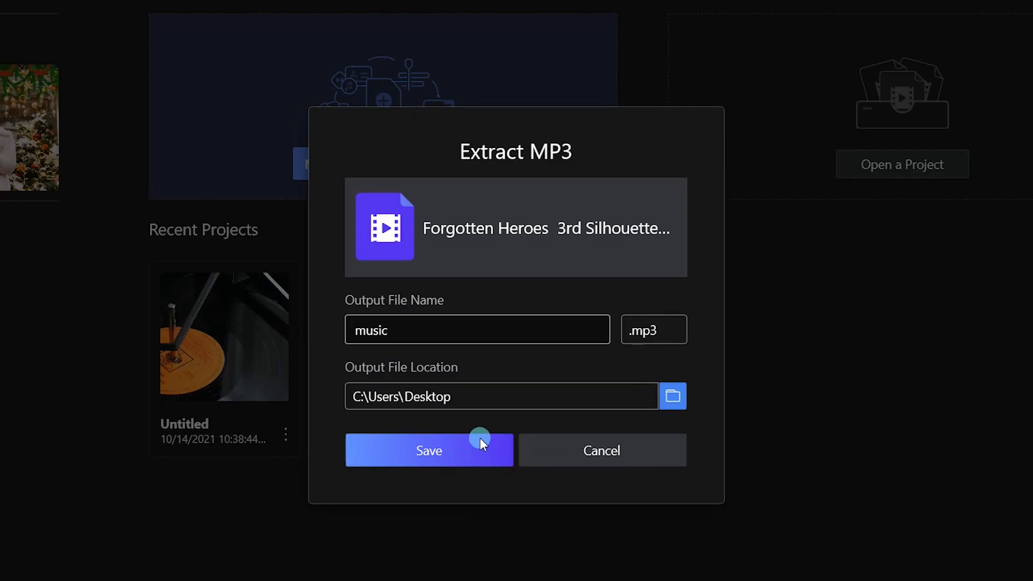
left_click(429, 450)
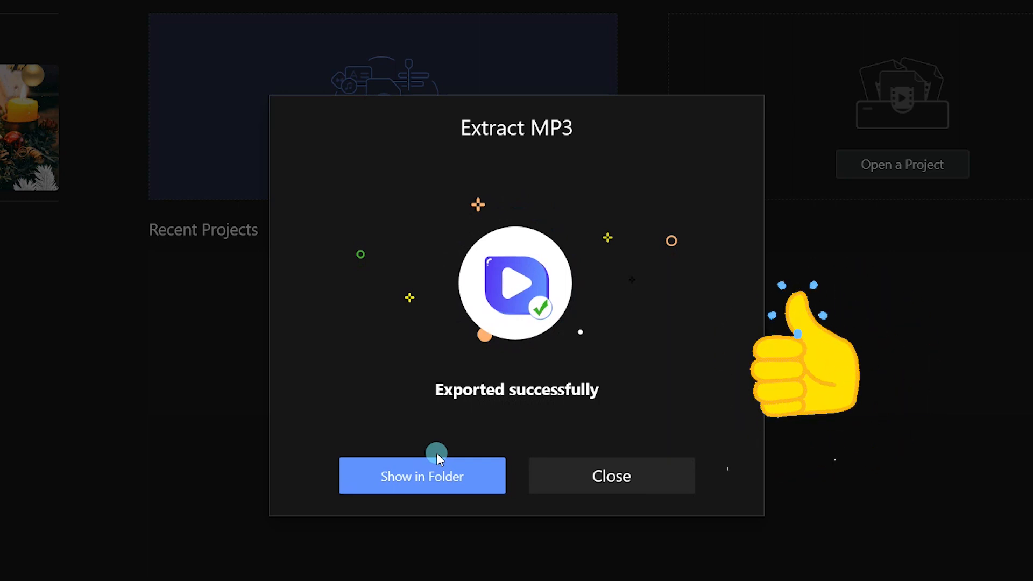
Show the exported file in its folder and open music.mp3 from the desktop
left_click(421, 476)
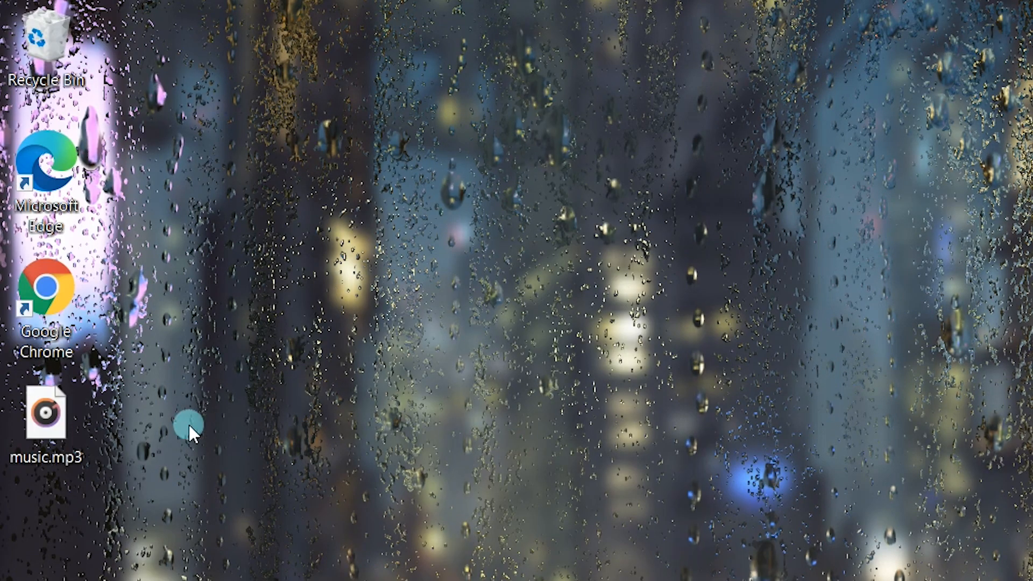
double_click(43, 409)
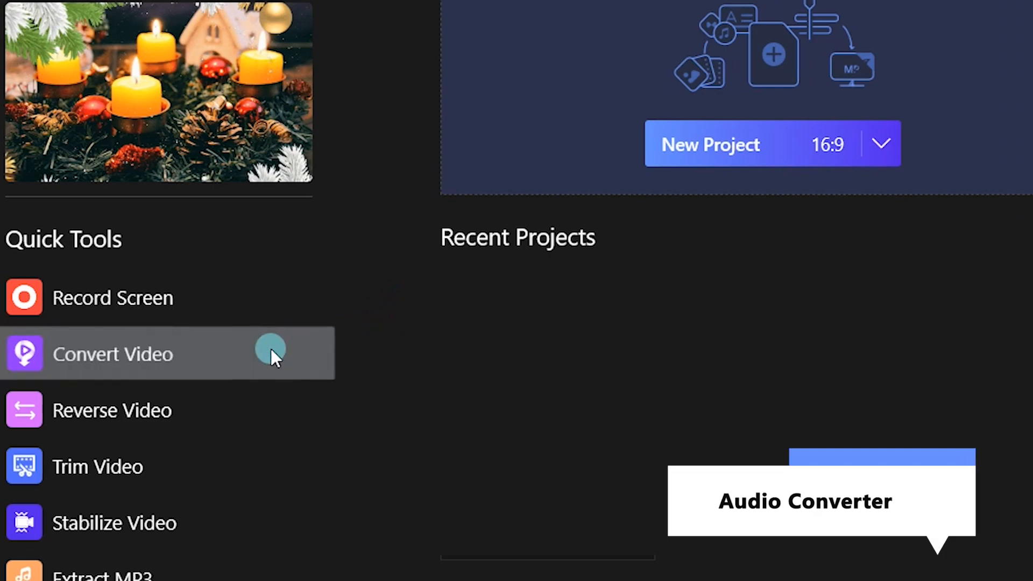
Load music.mp3 into Duo Video Converter's audio converter
left_click(112, 354)
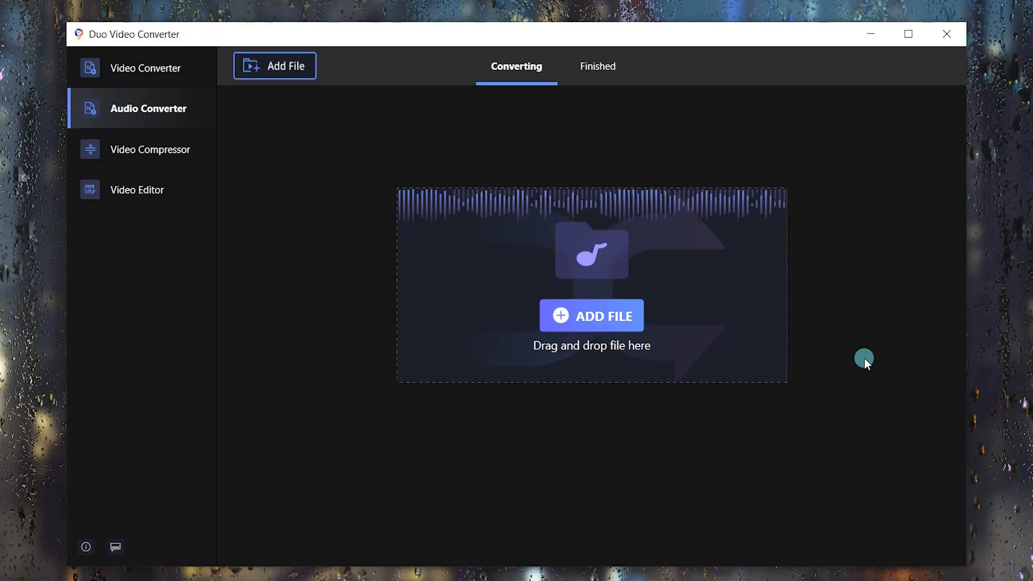
mouse_move(870, 359)
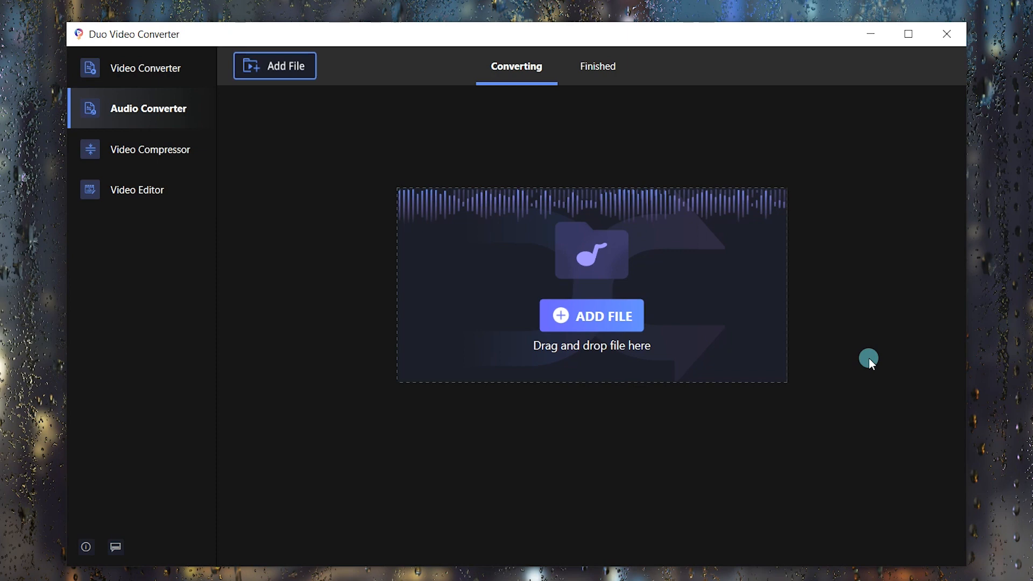
left_click(591, 315)
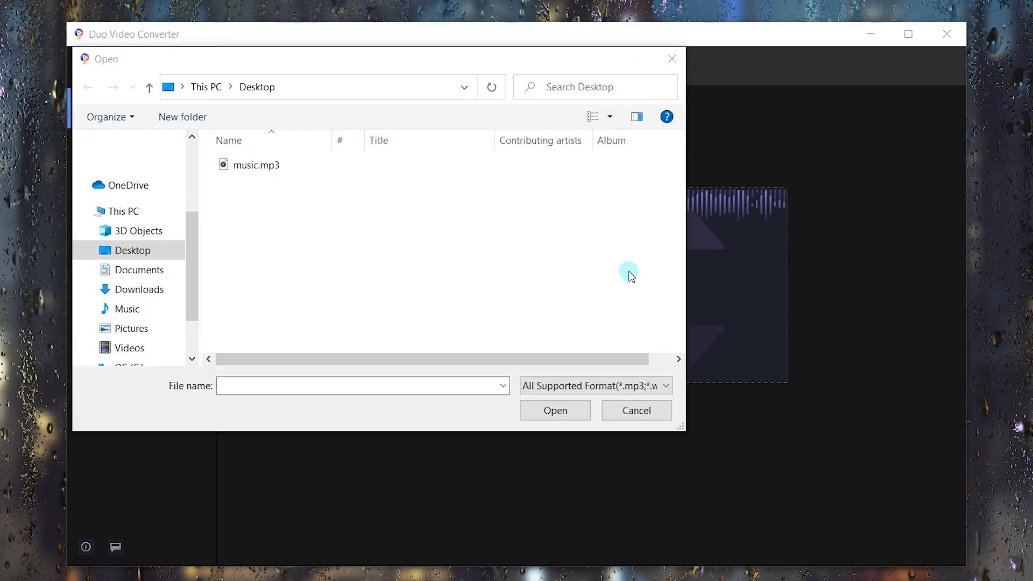
left_click(257, 165)
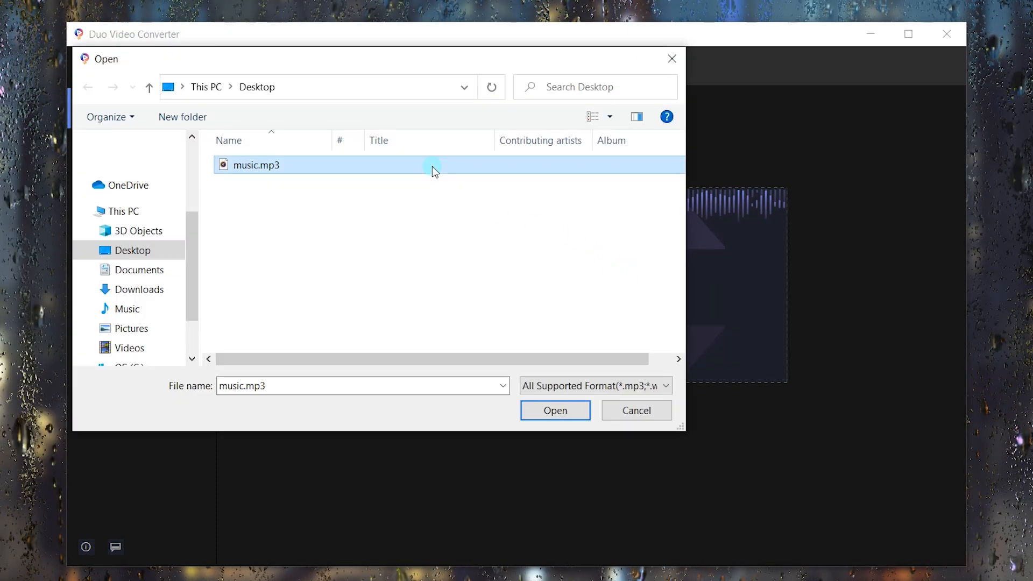
left_click(555, 410)
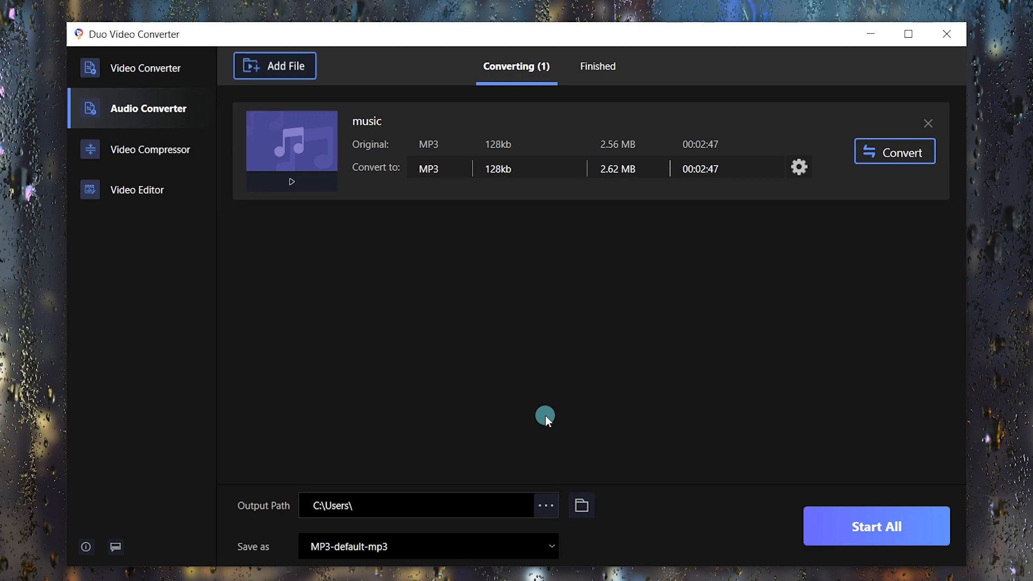
Set the converter's output format to AAC and close the settings
left_click(799, 166)
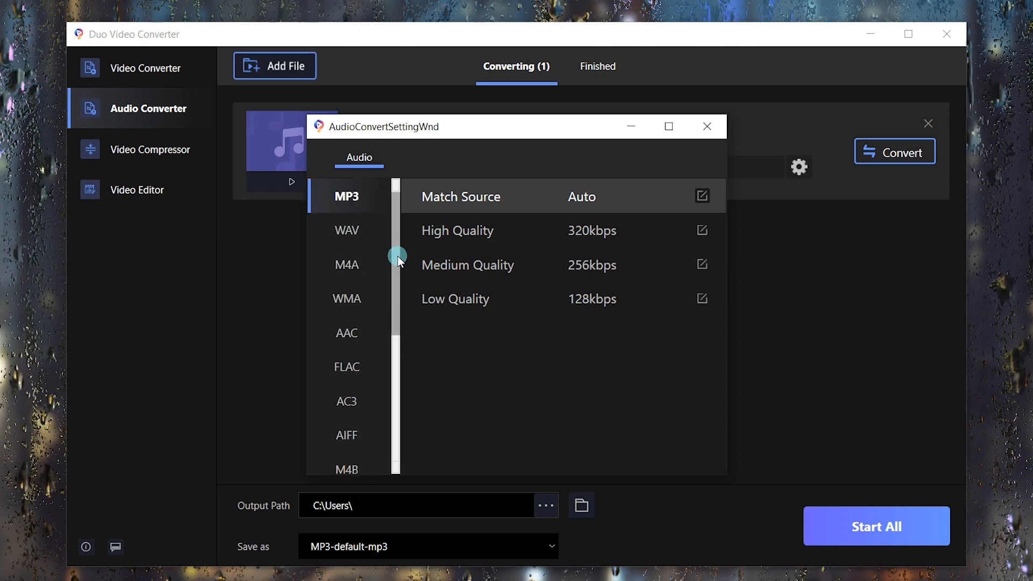
left_click(346, 332)
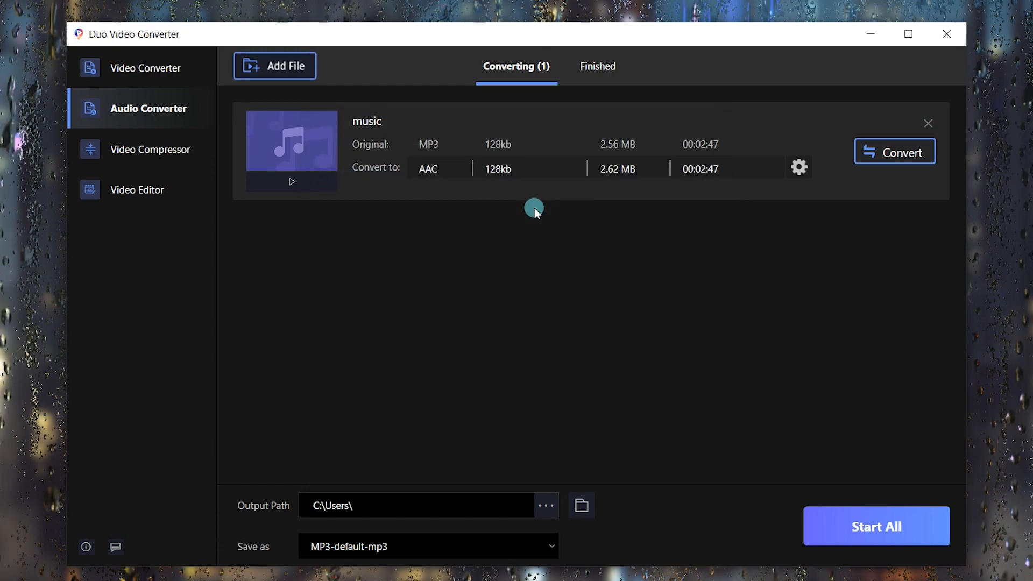
left_click(894, 151)
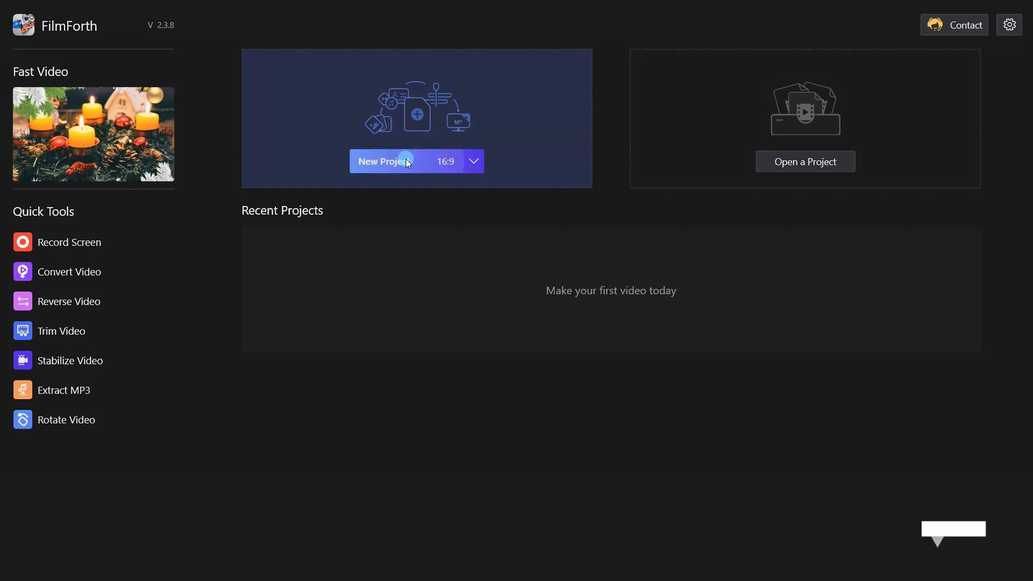
Start a new FilmForth project with clips and a transition, then return to the main timeline
left_click(381, 161)
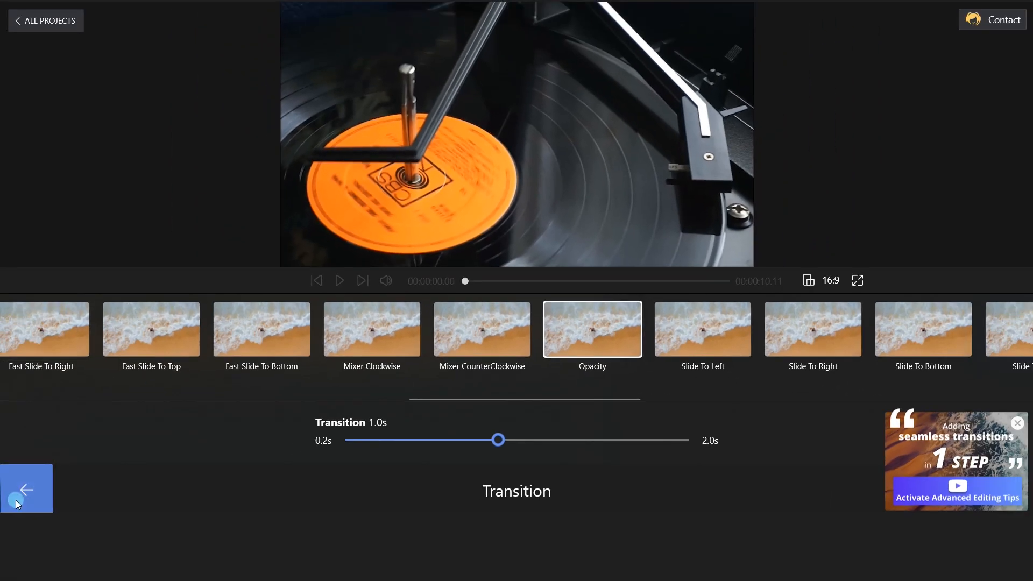
left_click(26, 489)
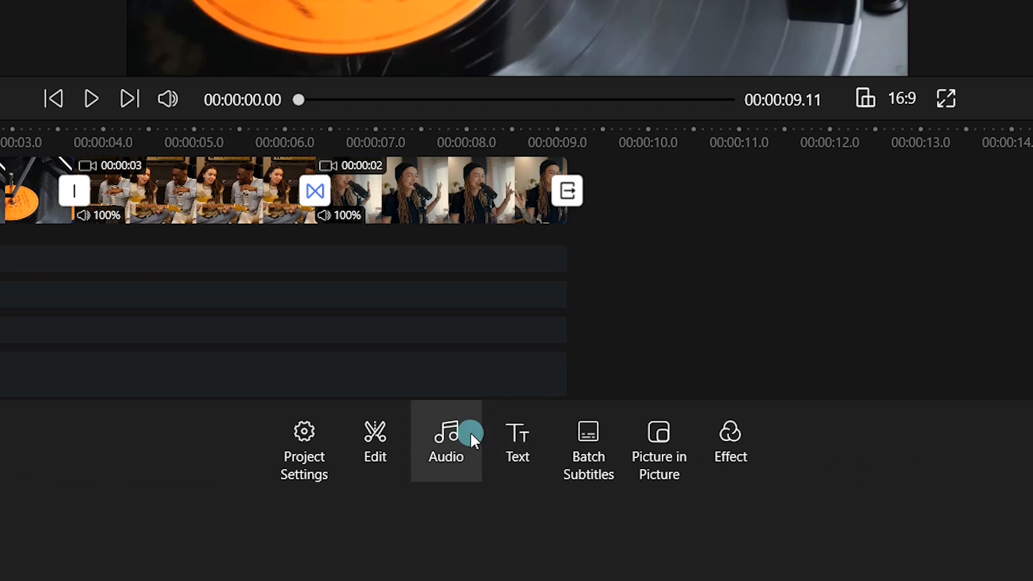
Add the music file as an audio track under the clips and play the preview
left_click(445, 437)
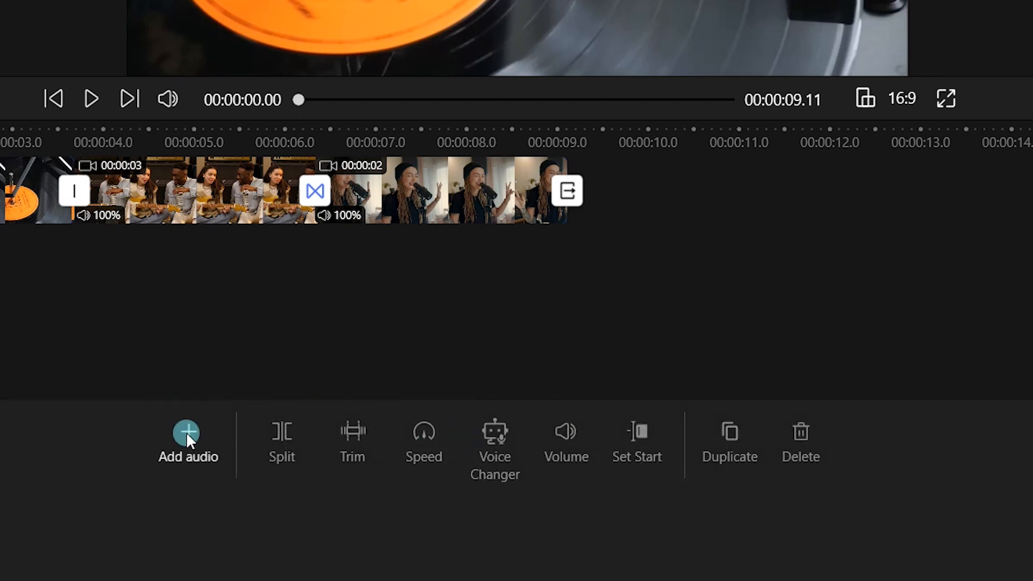
left_click(188, 439)
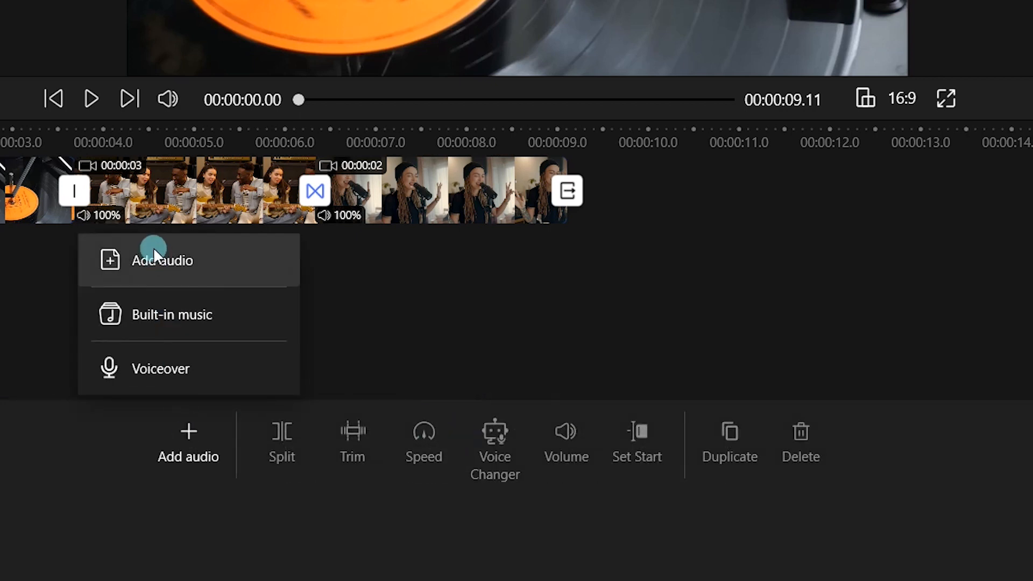
left_click(163, 259)
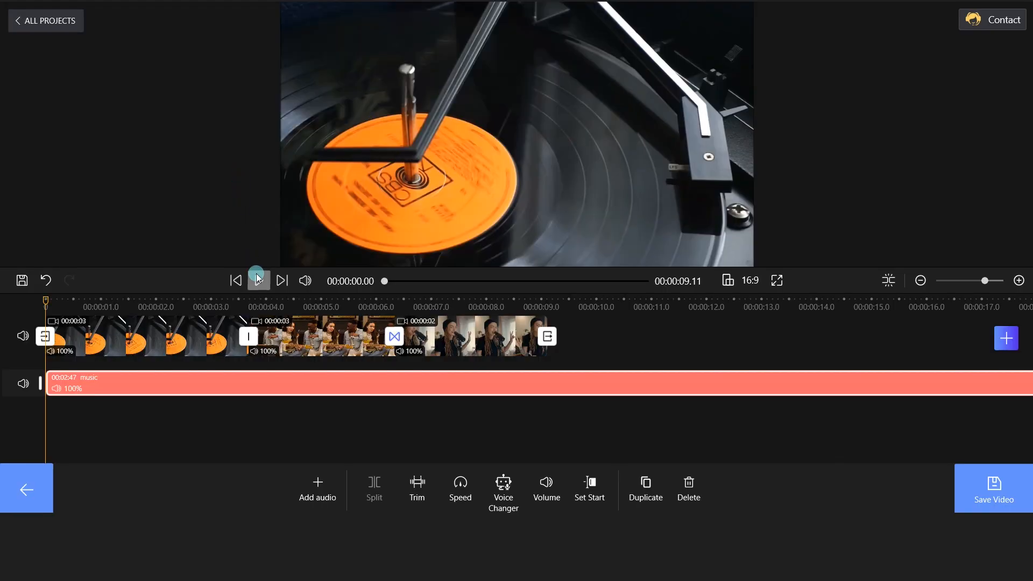
left_click(257, 280)
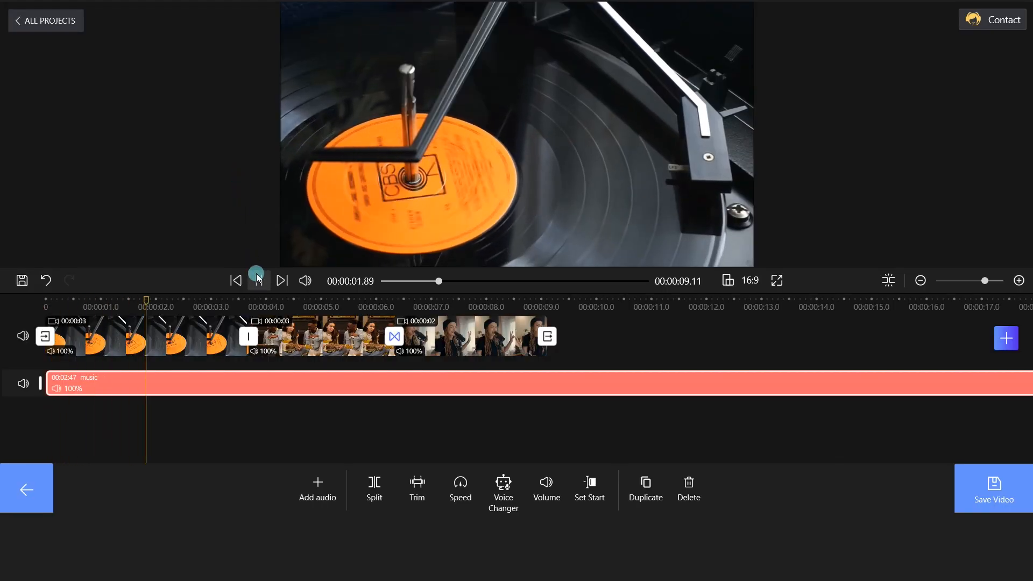